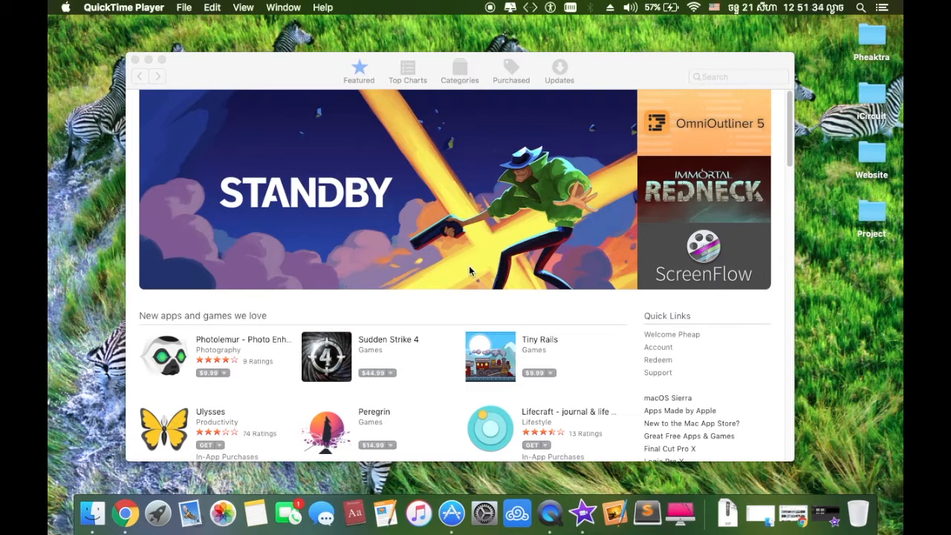
mouse_move(471, 292)
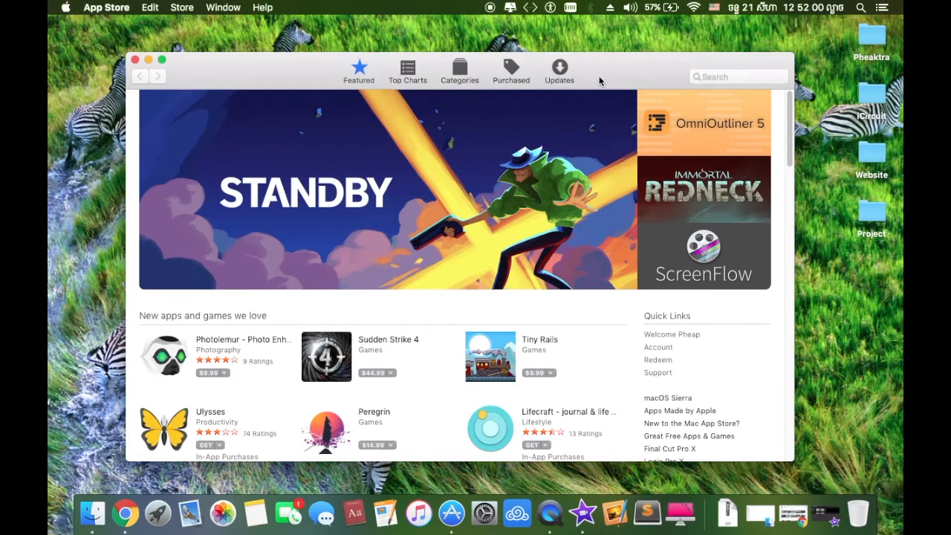
Step: Open About This Mac from the Apple menu to view the OS X 10.11.6 overview
left_click(65, 7)
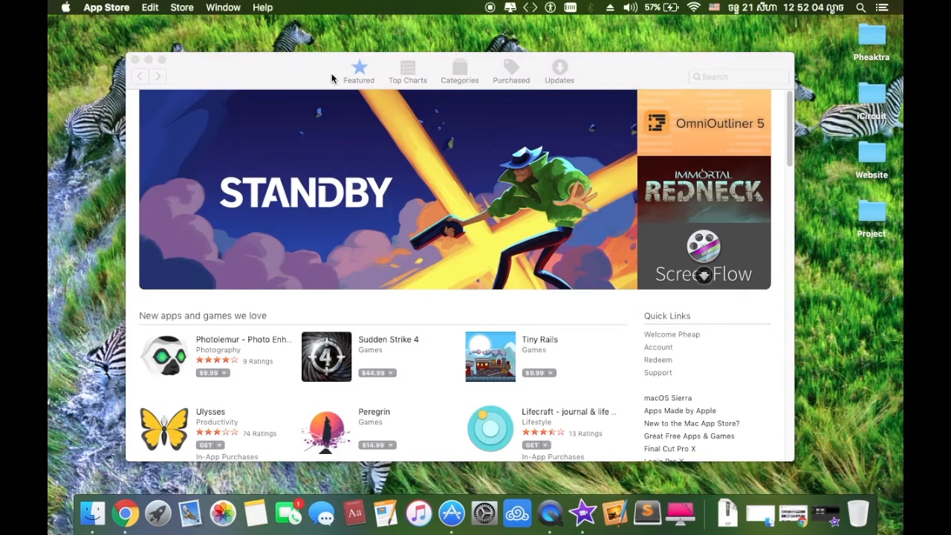
mouse_move(583, 105)
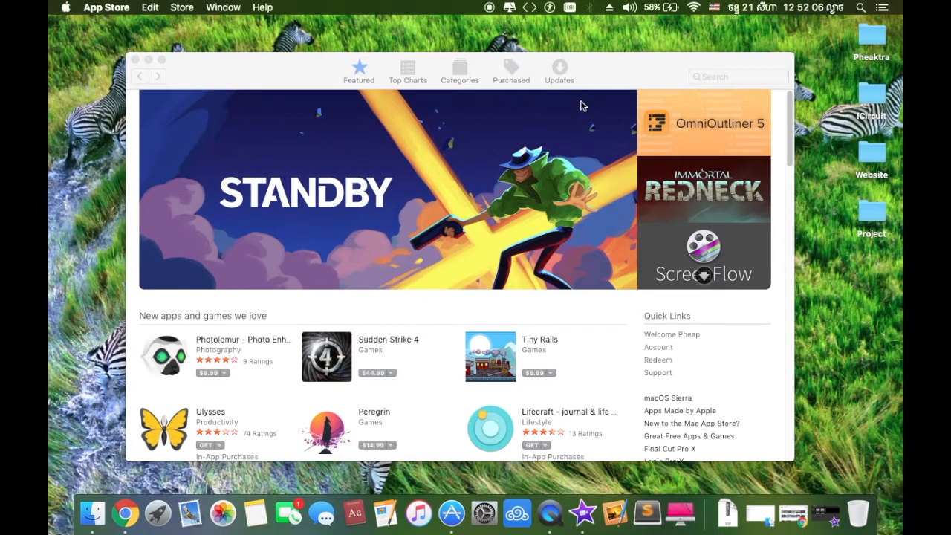
left_click(84, 7)
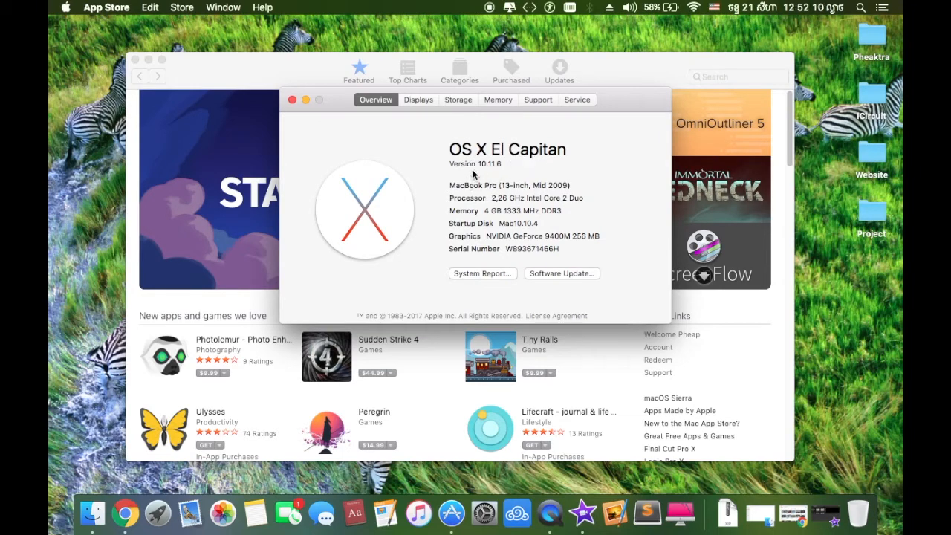
mouse_move(494, 163)
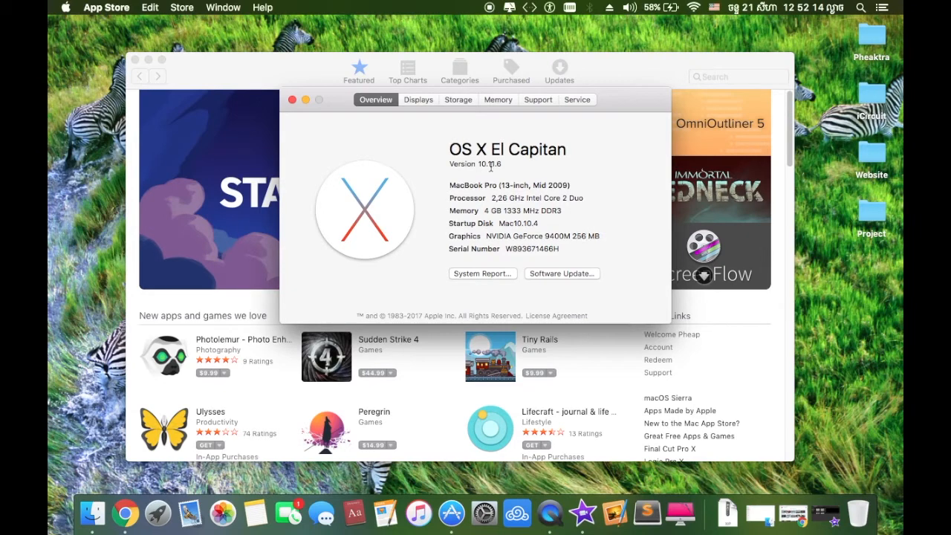
mouse_move(572, 149)
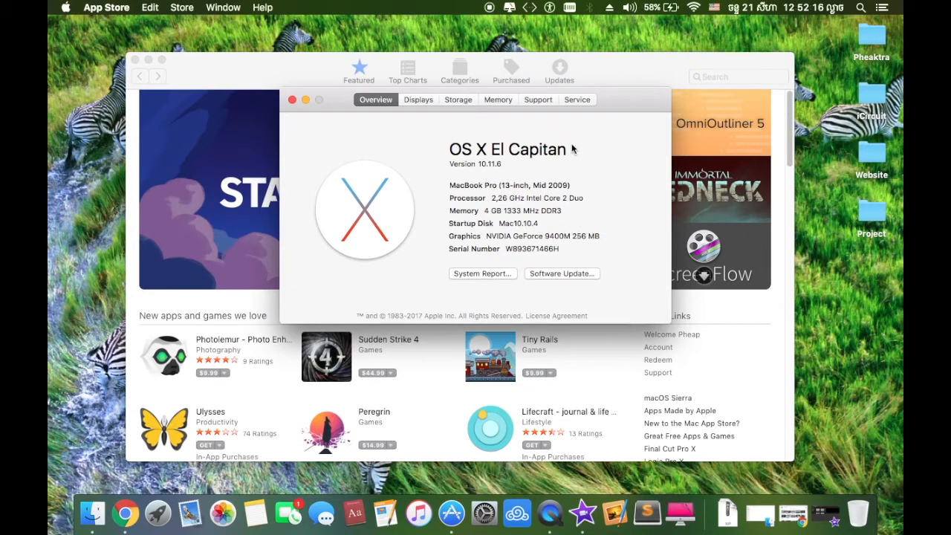
mouse_move(542, 261)
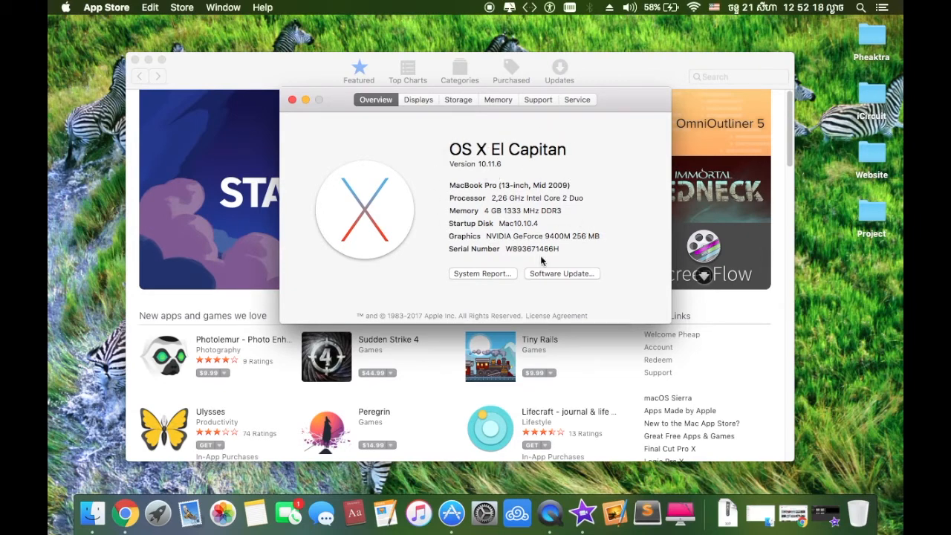
mouse_move(489, 193)
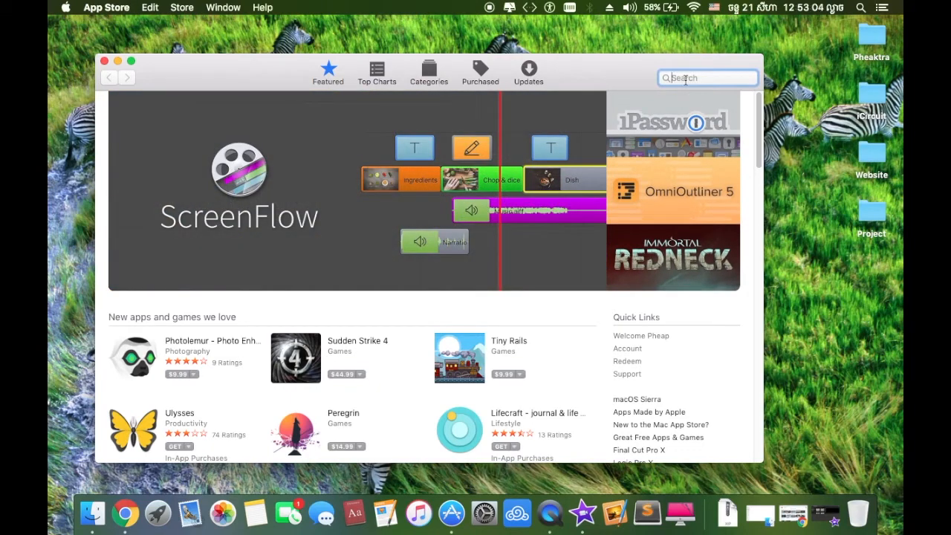
Step: Search the App Store for 'flyme vpn', then replace it with 'hideme vpn' and run it
type("flyme vpn")
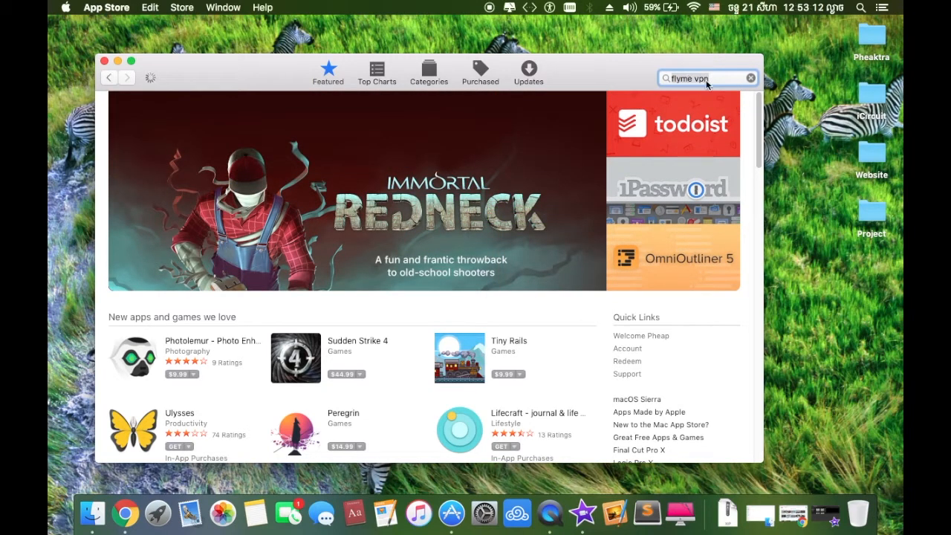
mouse_move(692, 96)
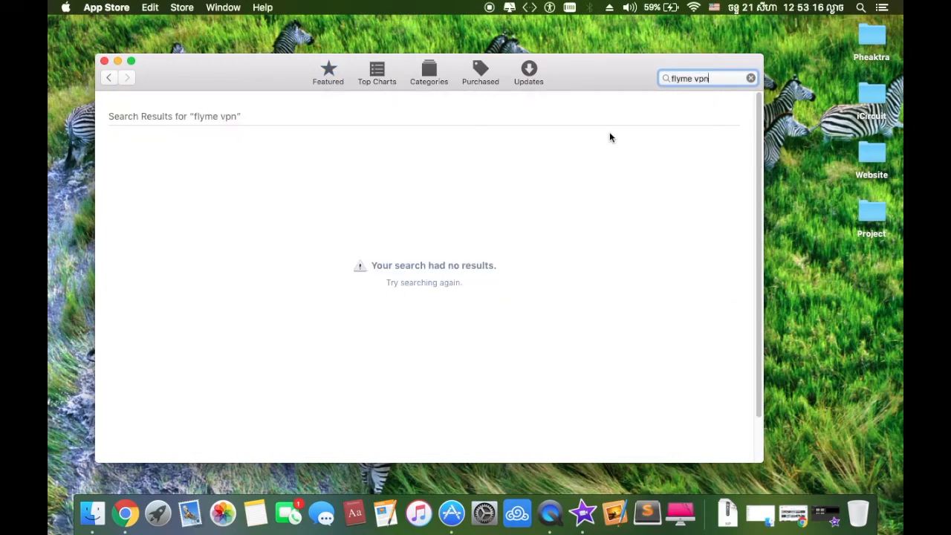
mouse_move(107, 493)
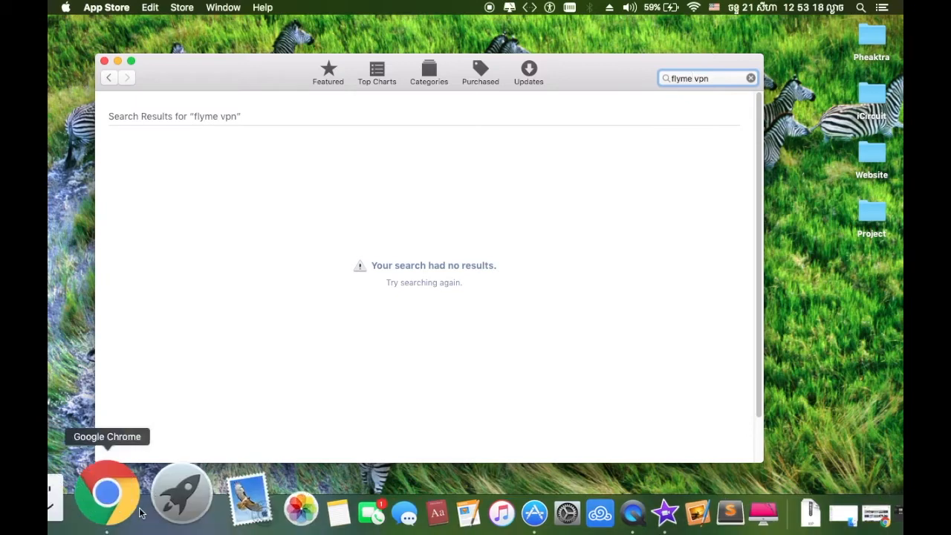
left_click(182, 492)
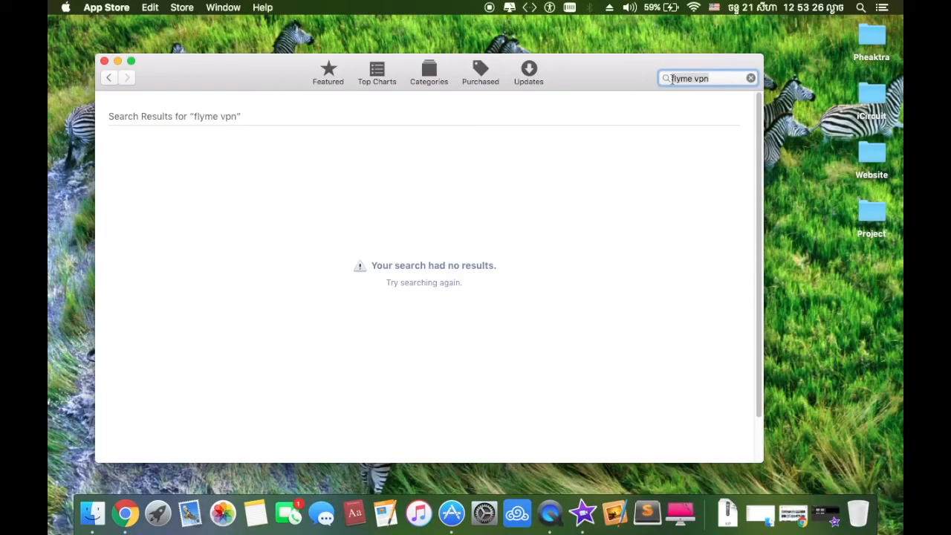
type("hideme")
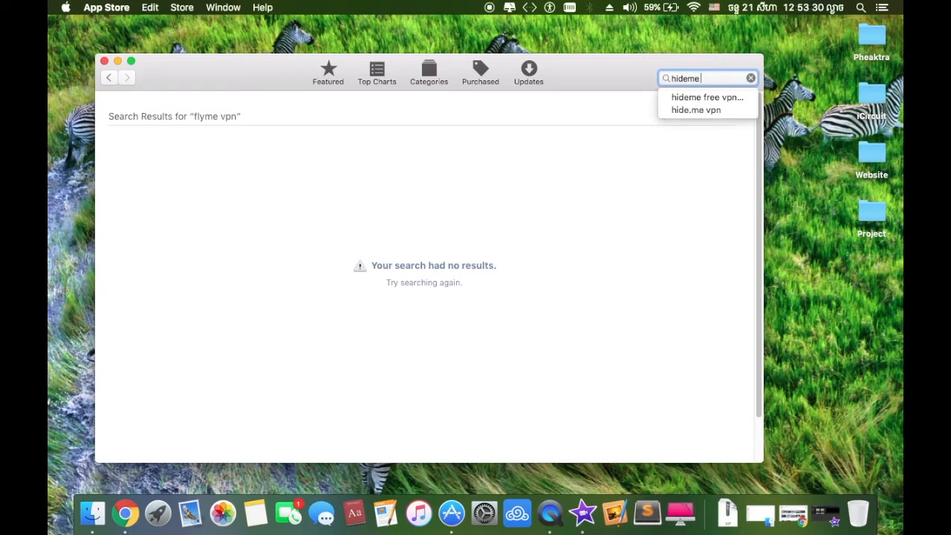
type("vpn")
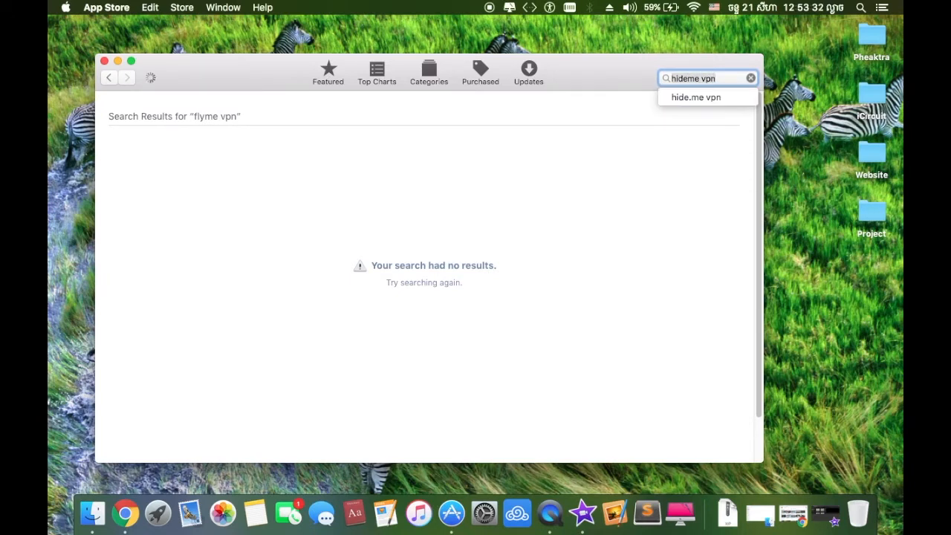
left_click(694, 97)
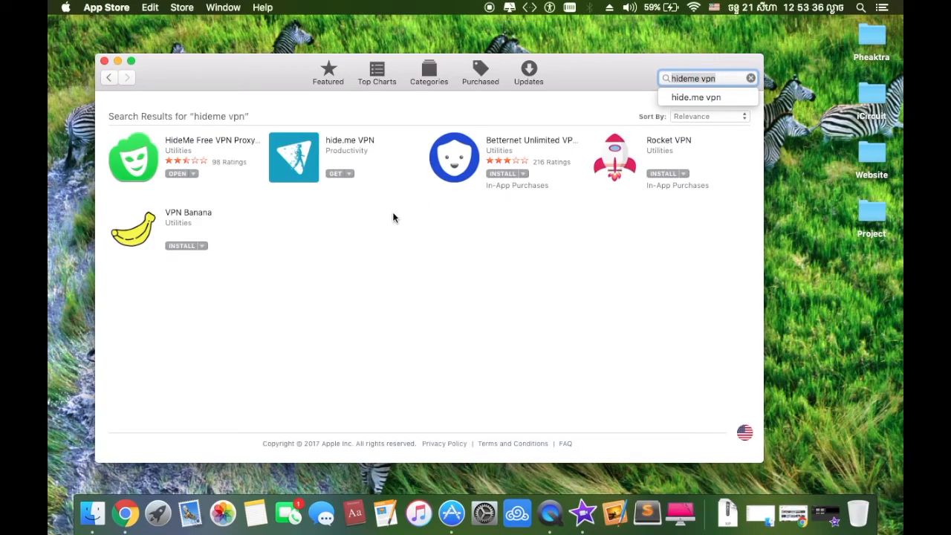
mouse_move(641, 333)
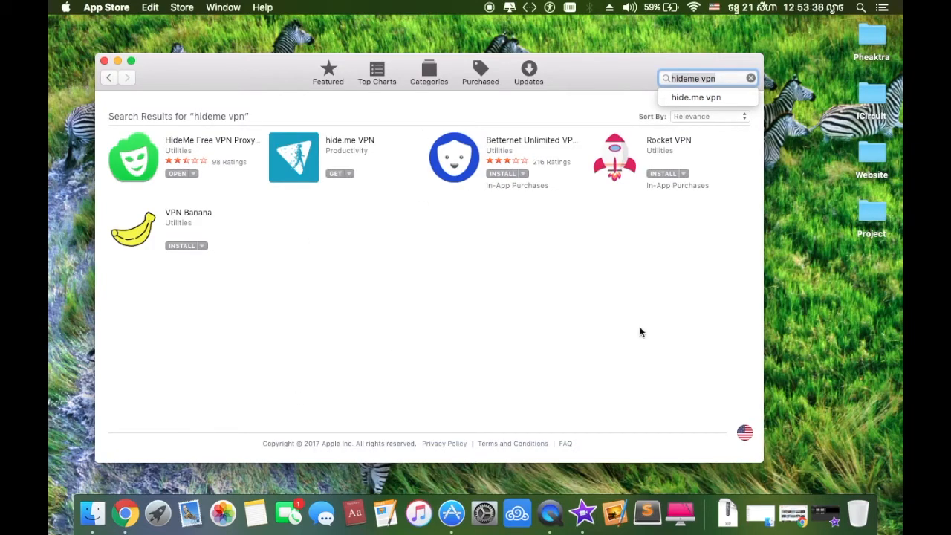
left_click(696, 97)
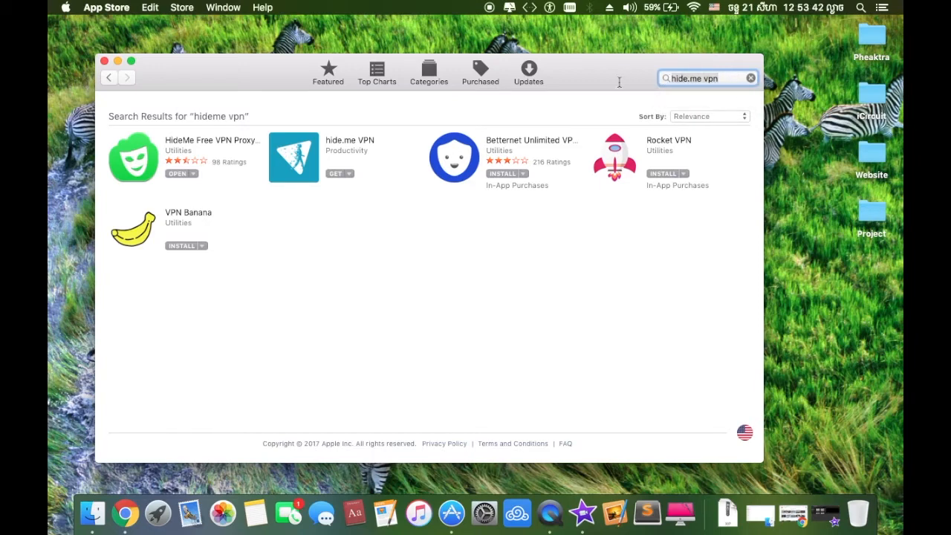
type("vpn")
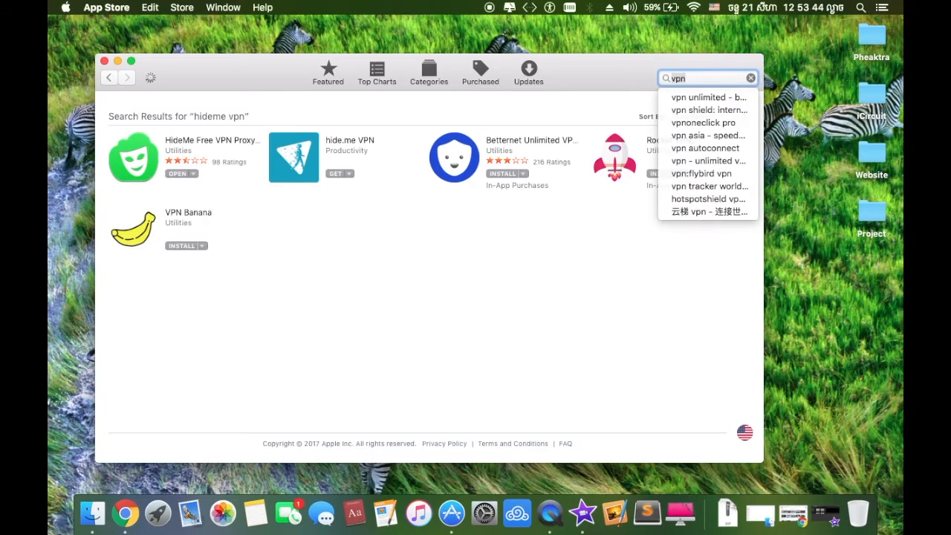
left_click(706, 173)
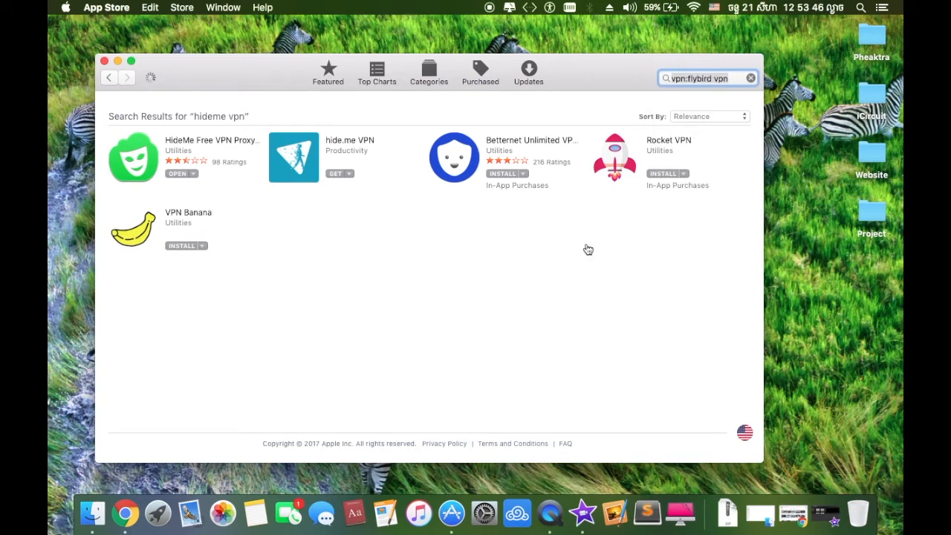
mouse_move(498, 249)
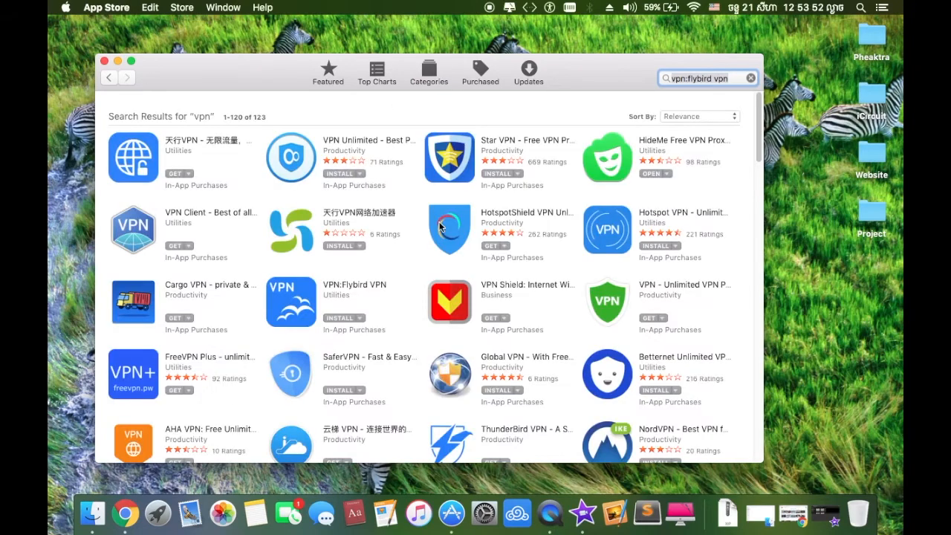
scroll("down", 3)
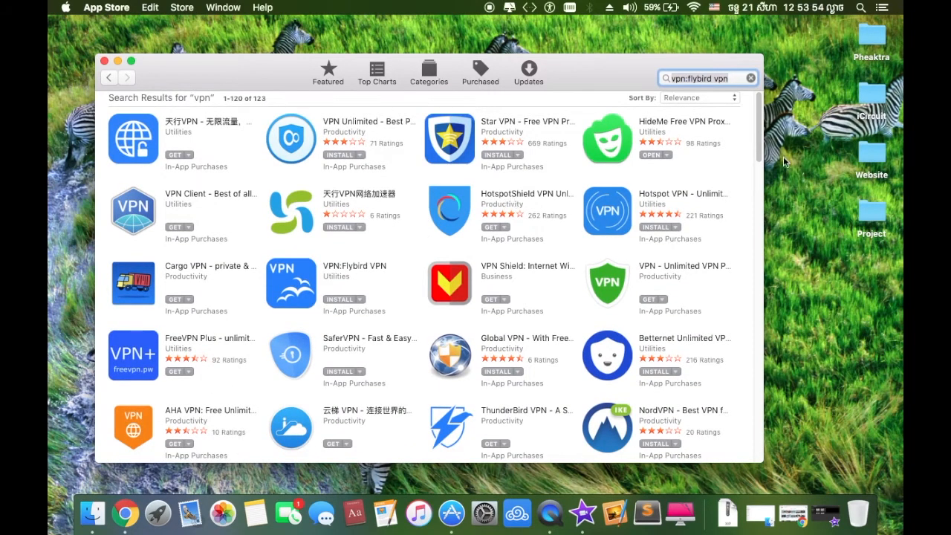
scroll("down", 3)
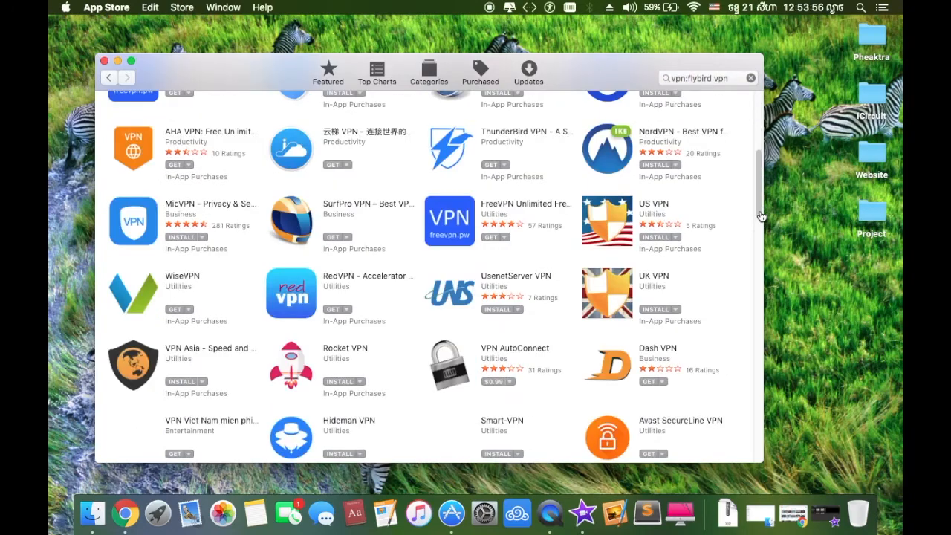
scroll("down", 3)
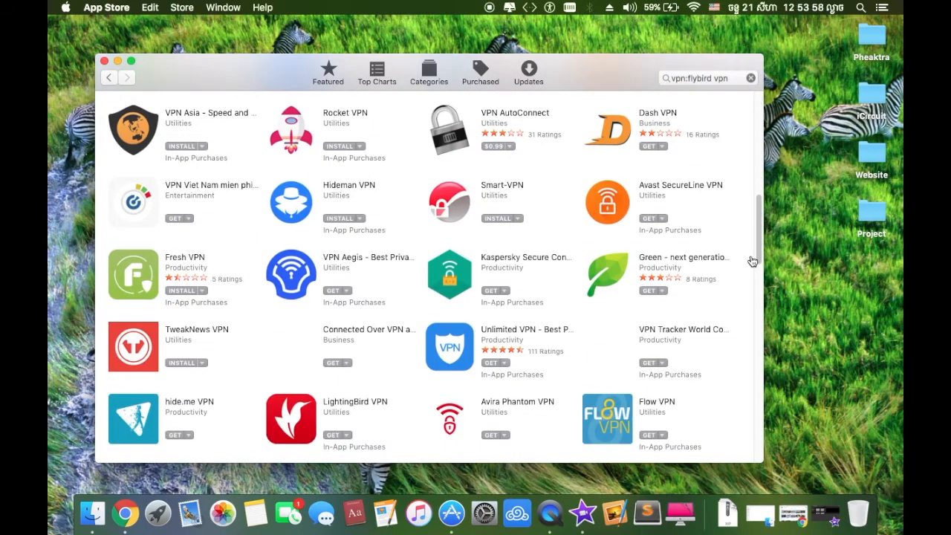
scroll("down", 3)
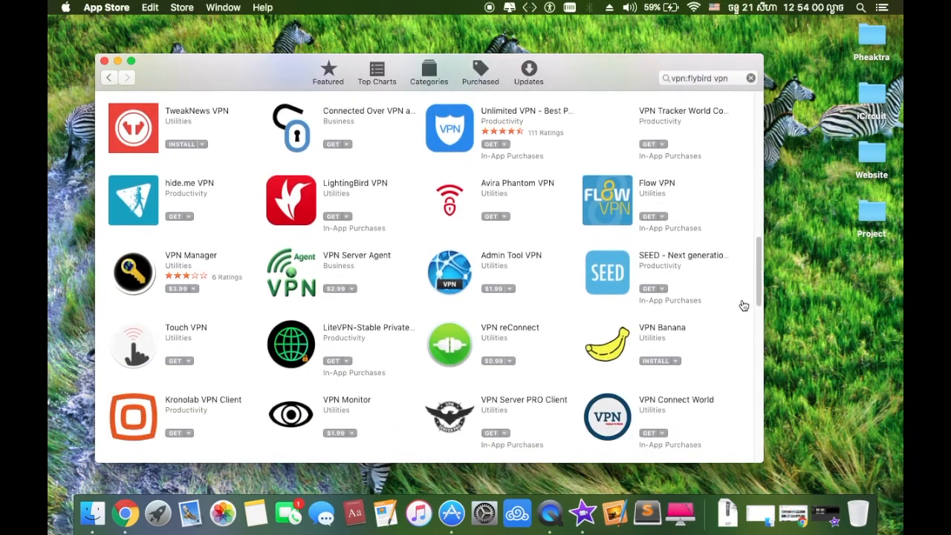
scroll("down", 3)
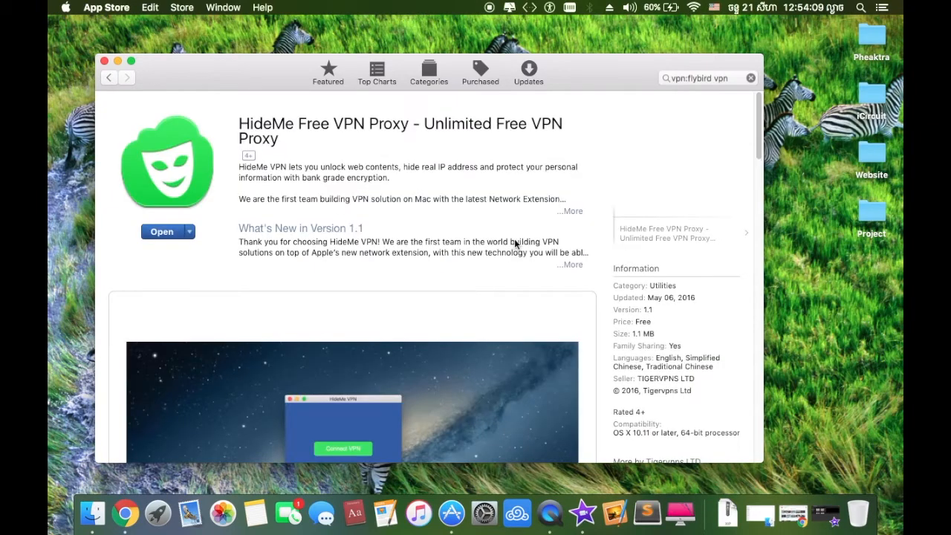
mouse_move(183, 245)
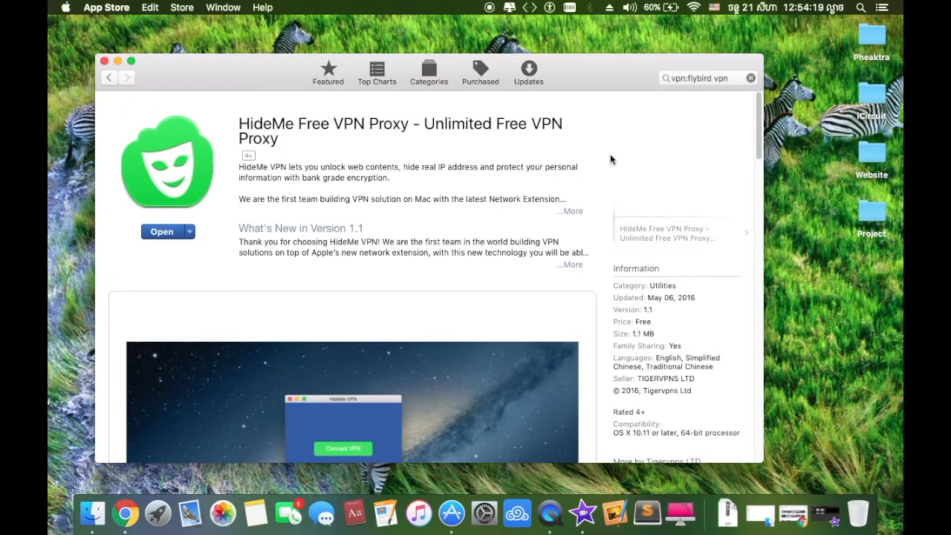
mouse_move(319, 127)
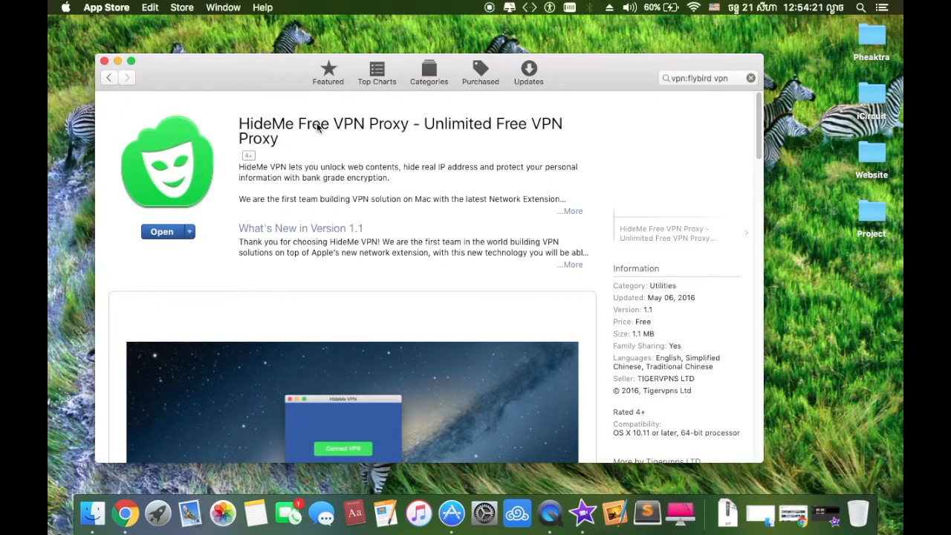
mouse_move(130, 215)
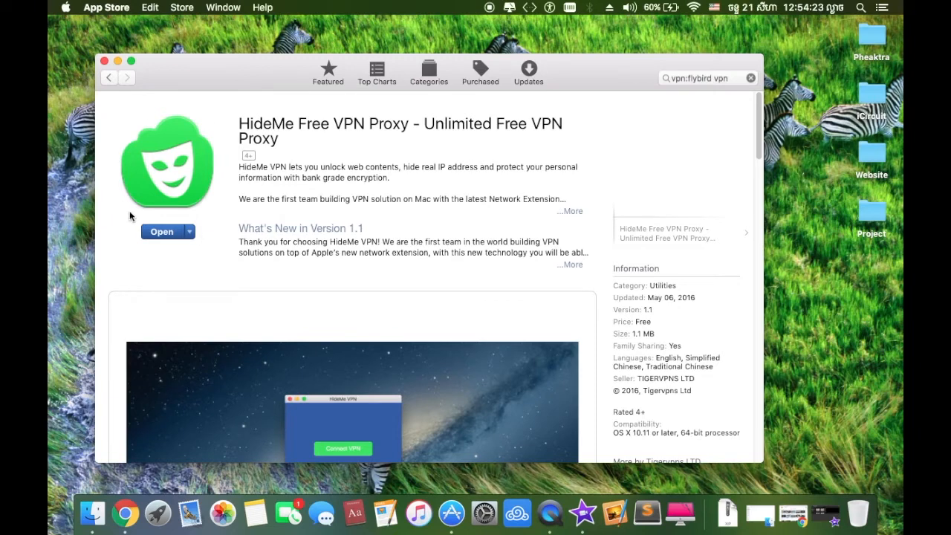
mouse_move(165, 107)
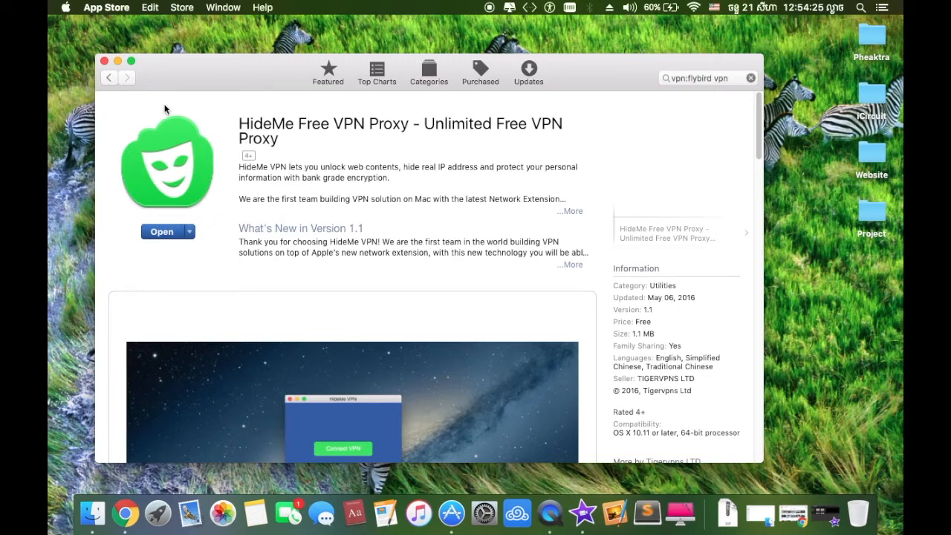
mouse_move(119, 219)
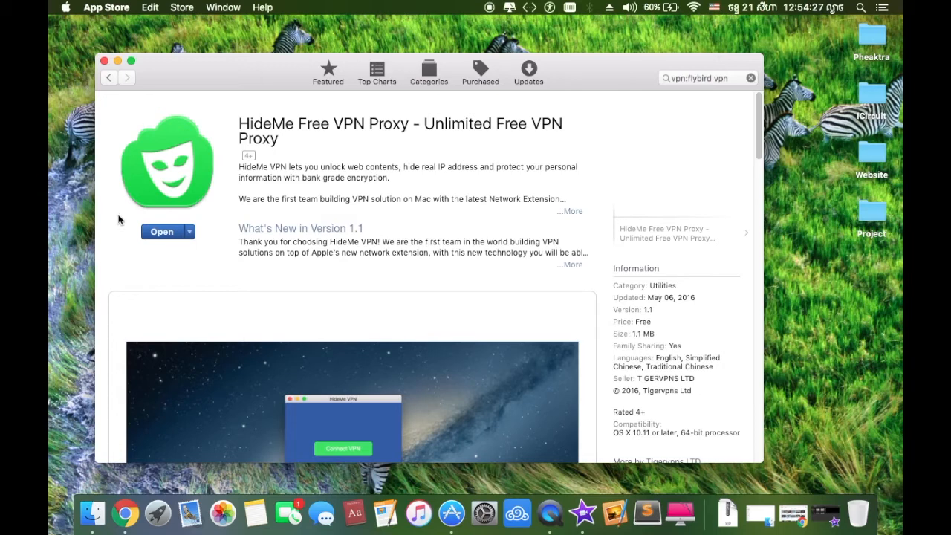
mouse_move(183, 164)
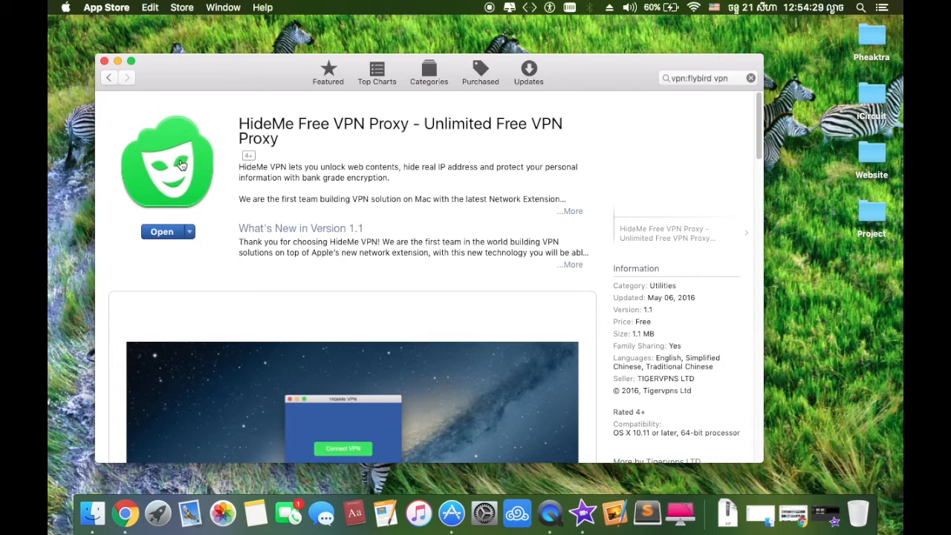
mouse_move(347, 216)
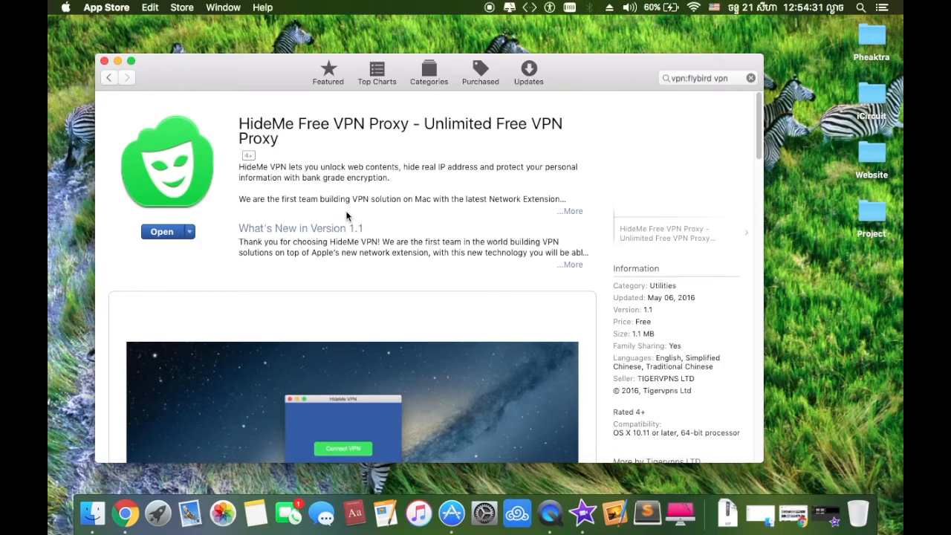
mouse_move(435, 217)
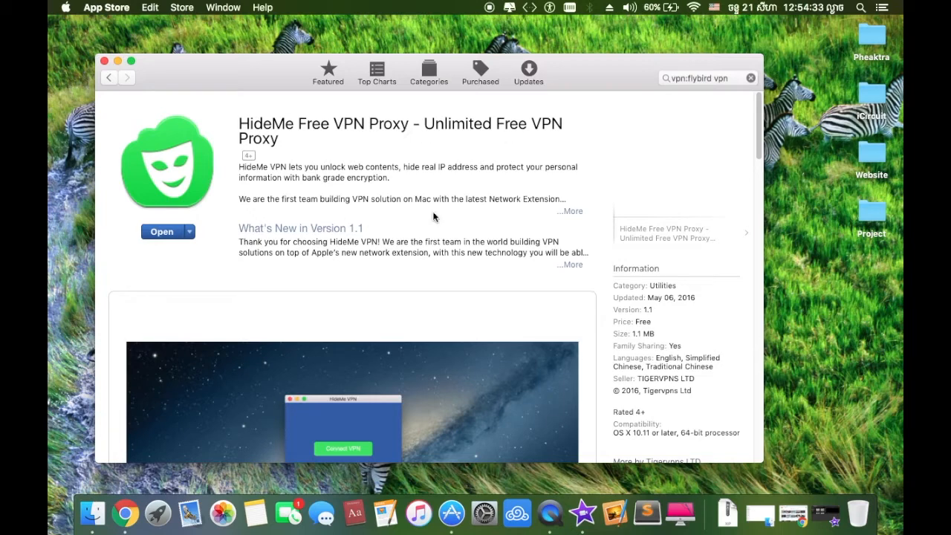
mouse_move(312, 178)
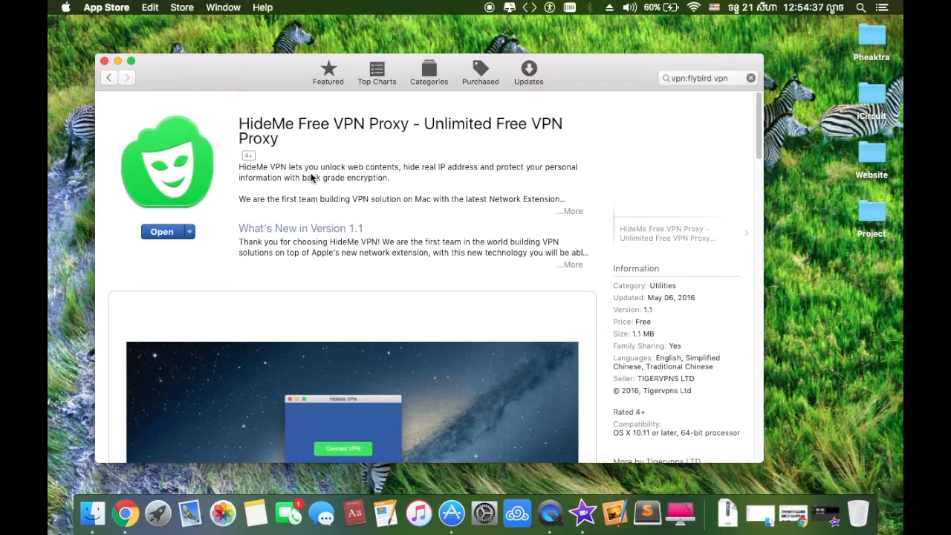
Step: Scroll down the HideMe Free VPN Proxy page to its country-list screenshot and More by Tigervpns LTD
scroll("down", 3)
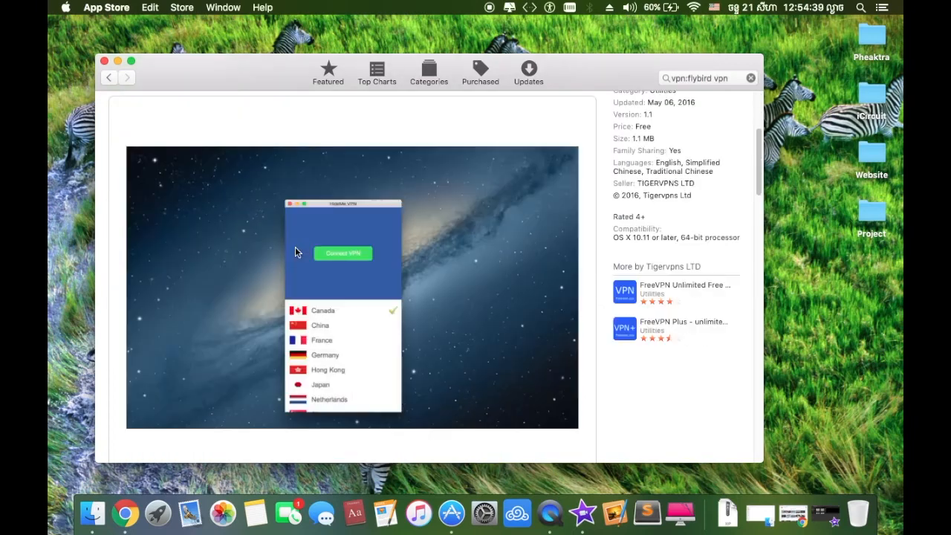
scroll("down", 3)
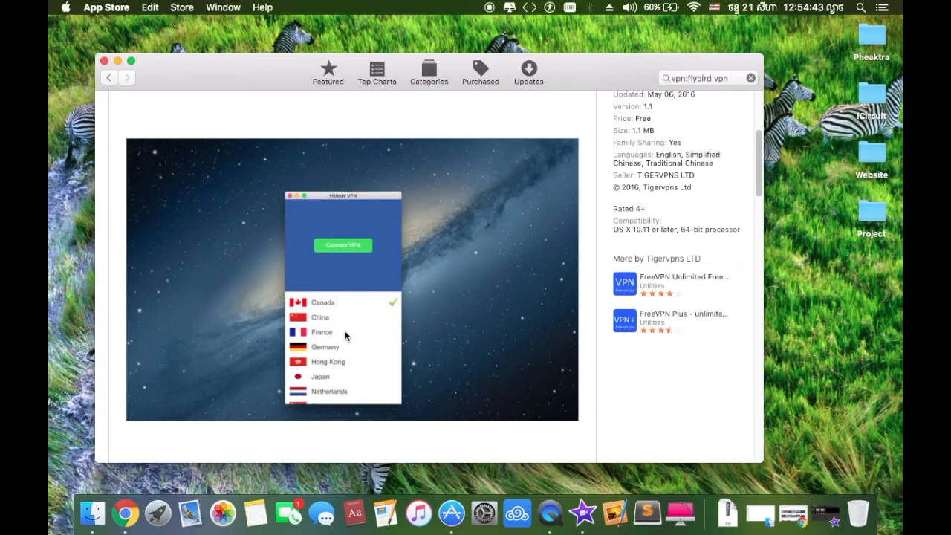
mouse_move(347, 301)
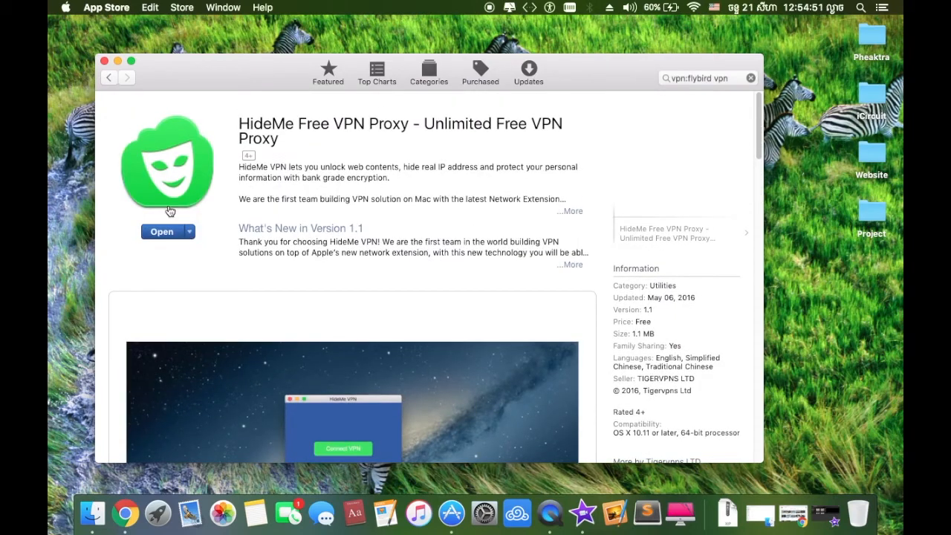
mouse_move(478, 426)
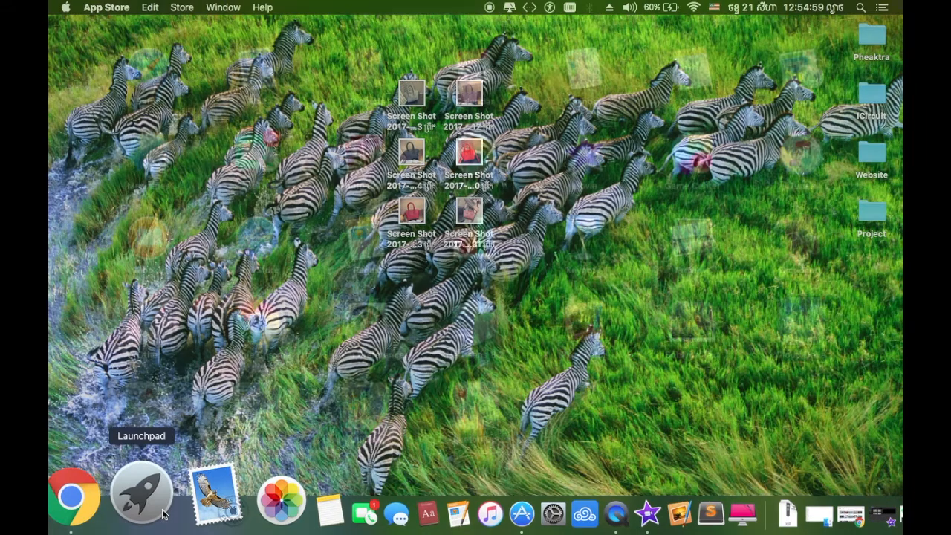
Step: Open Launchpad from the Dock, then dismiss it to return to the desktop
left_click(141, 494)
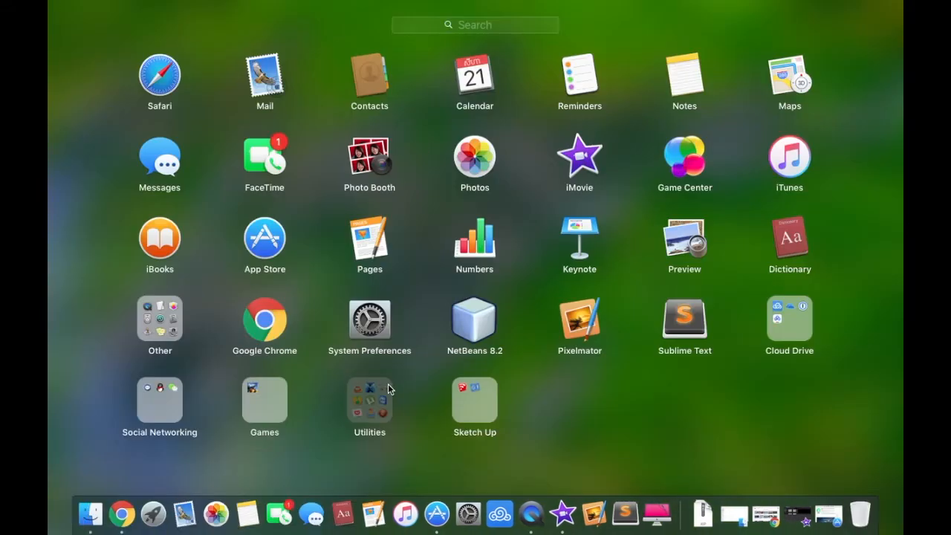
left_click(369, 402)
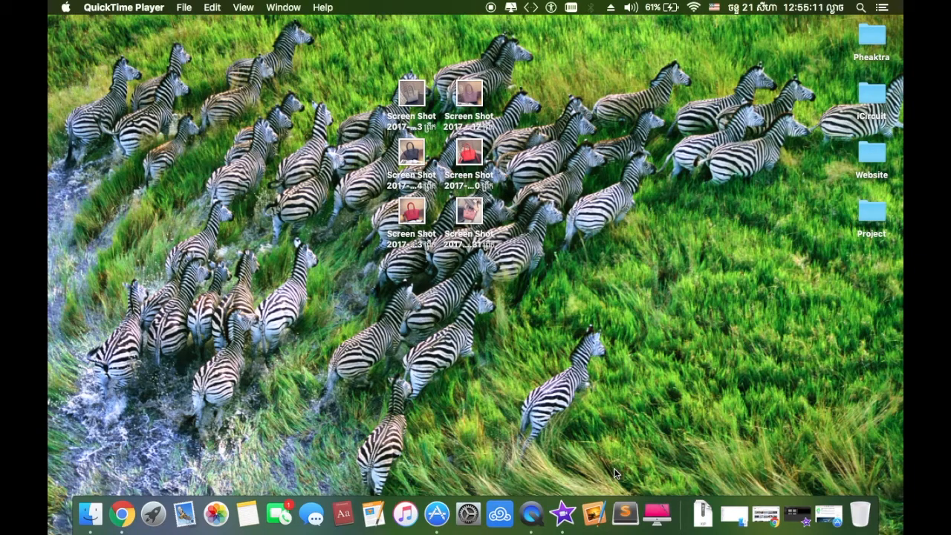
mouse_move(682, 56)
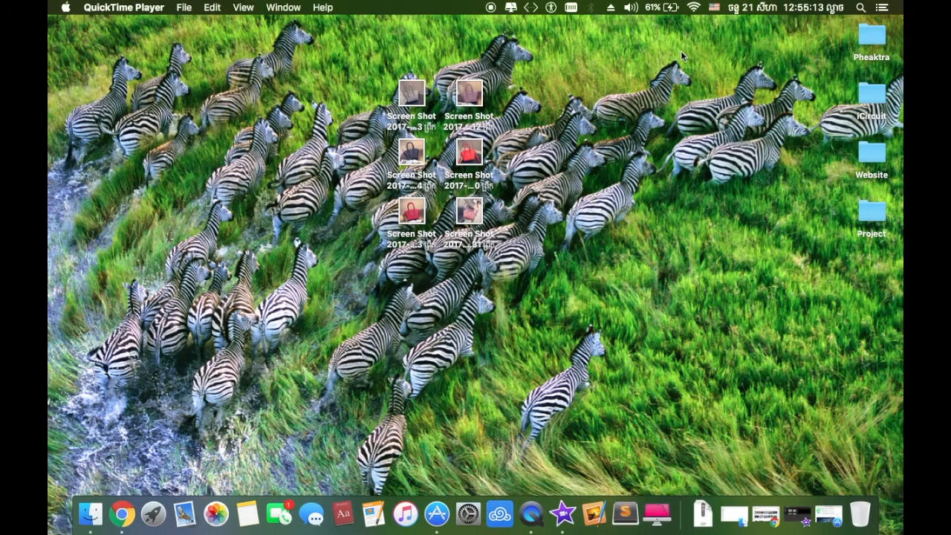
Step: Open the Wi-Fi menu to see nearby networks, with Mr.Dara connected
left_click(694, 8)
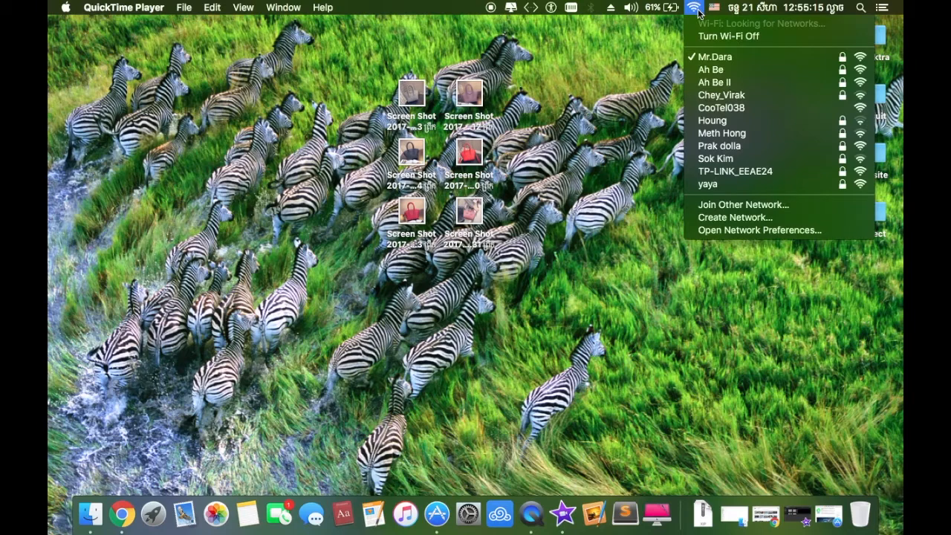
mouse_move(729, 36)
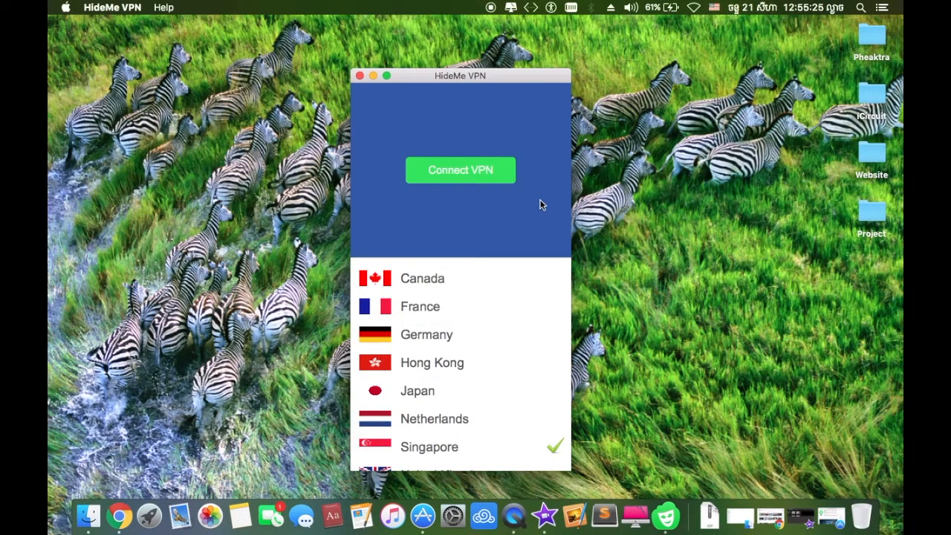
mouse_move(413, 190)
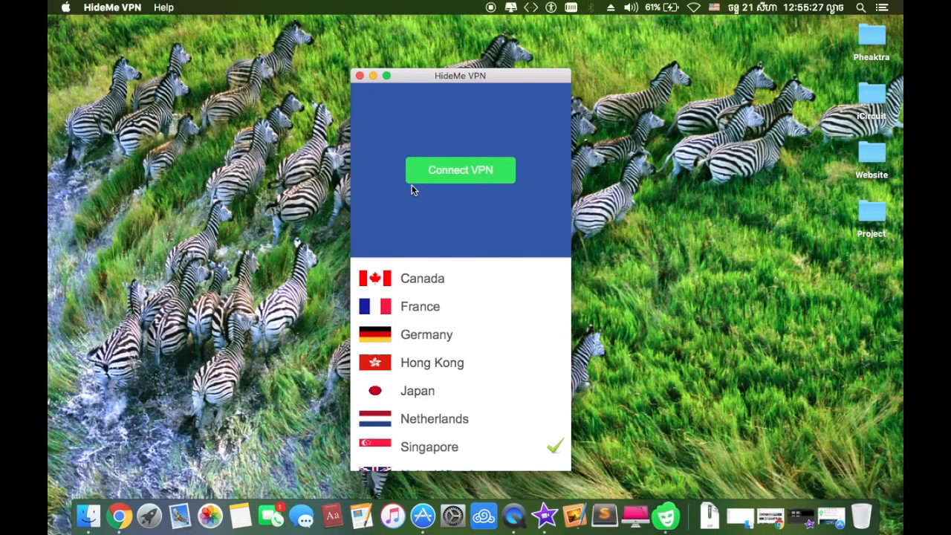